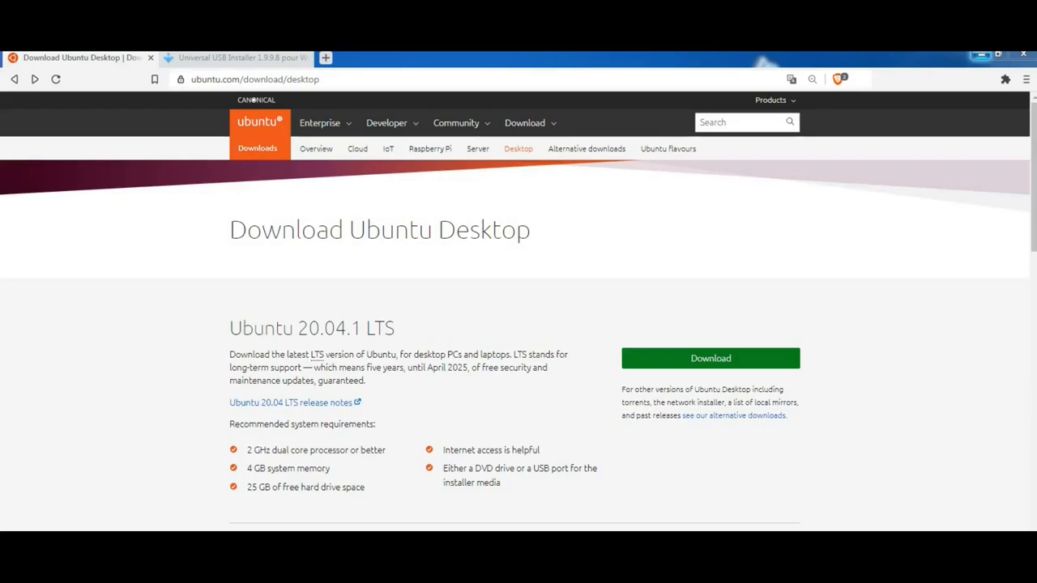
# Download the Ubuntu 20.04.1 LTS desktop ISO and save it to the desktop (Bureau).
pyautogui.click(709, 358)
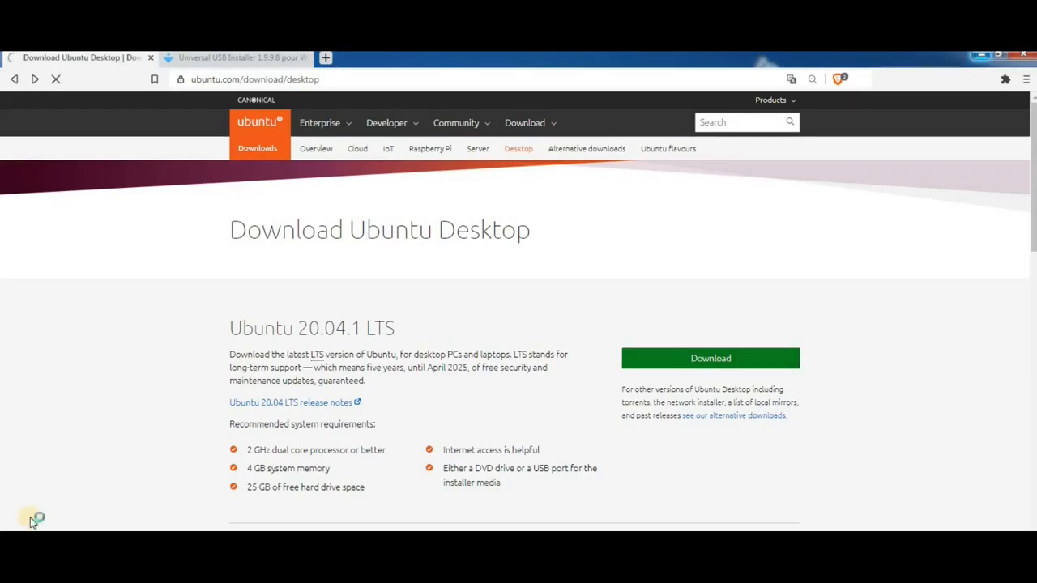
pyautogui.click(709, 358)
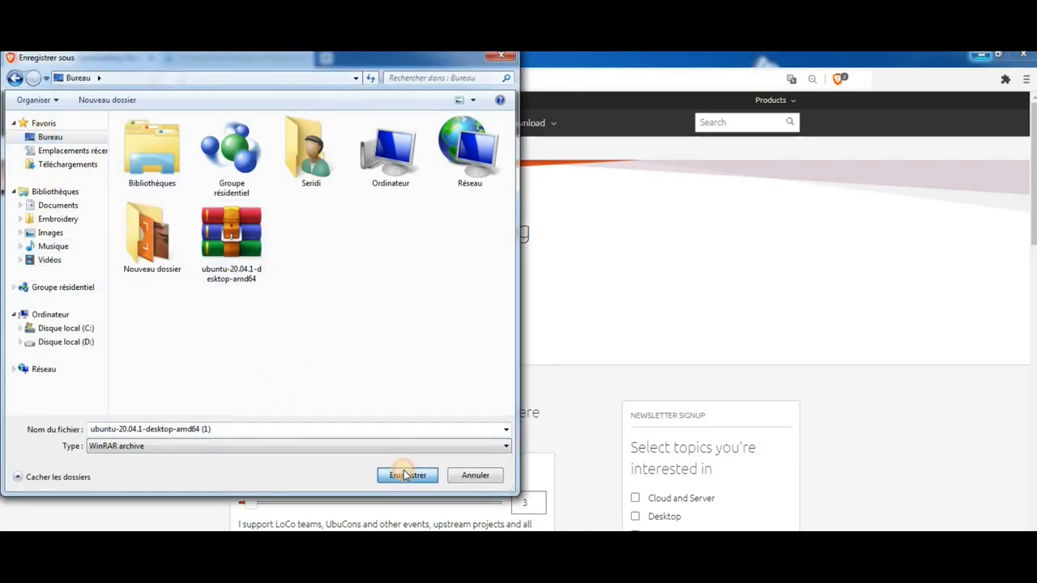
pyautogui.click(407, 474)
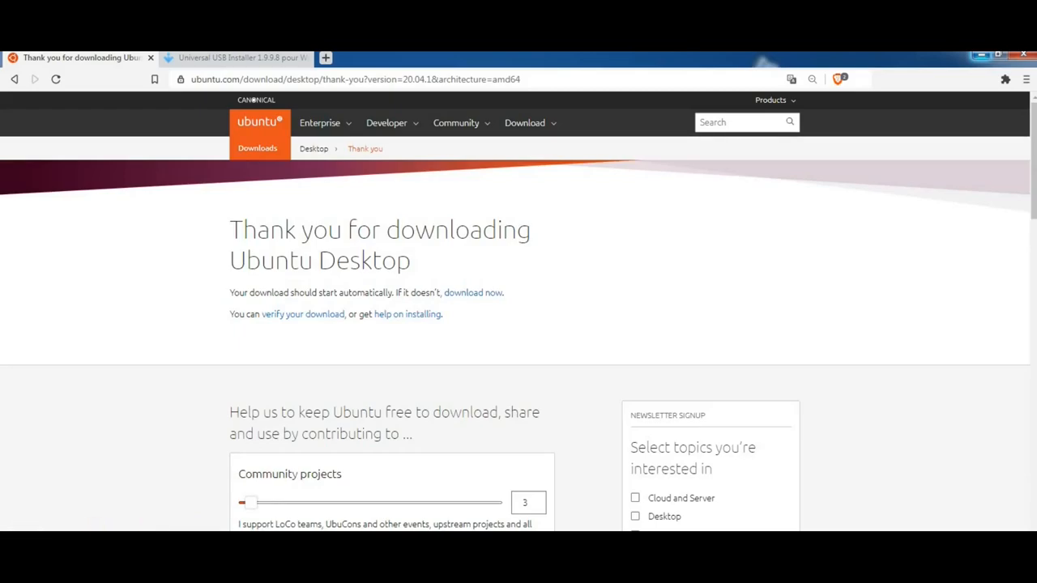
# Download the latest Universal USB Installer 1.9.9.8 from Uptodown.
pyautogui.click(238, 58)
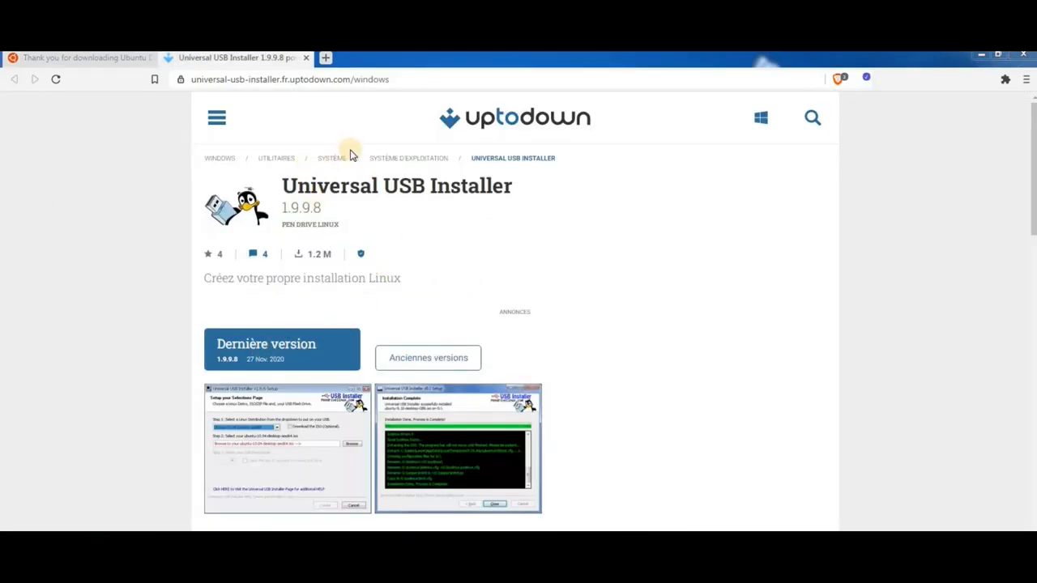
pyautogui.moveTo(176, 277)
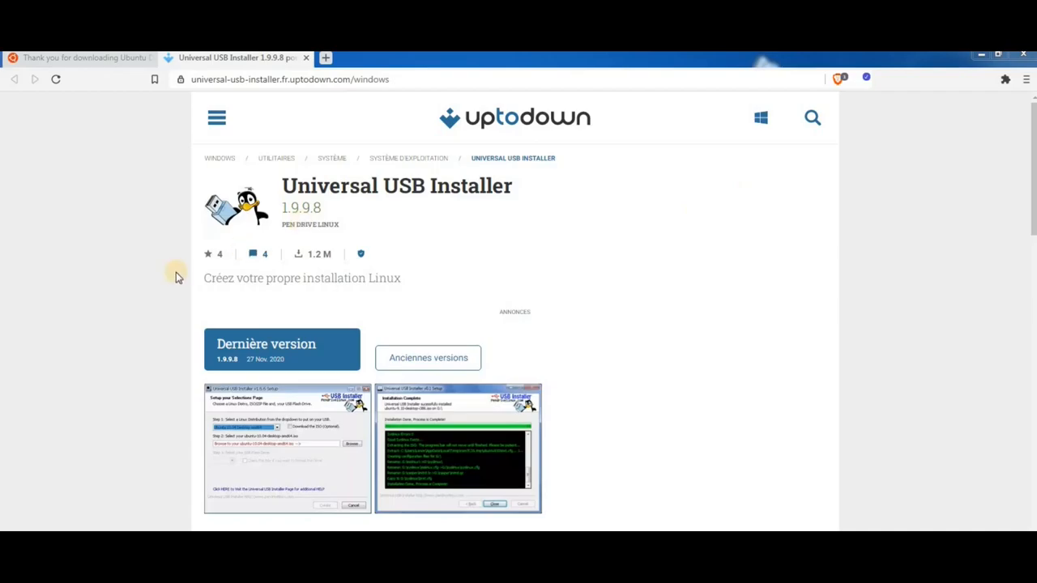
pyautogui.moveTo(336, 259)
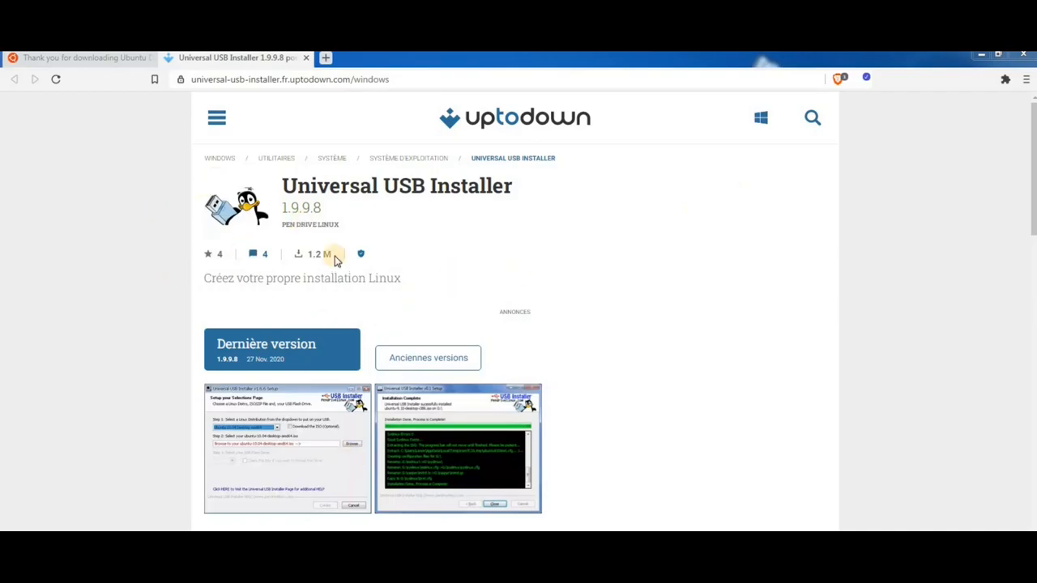
pyautogui.moveTo(291, 357)
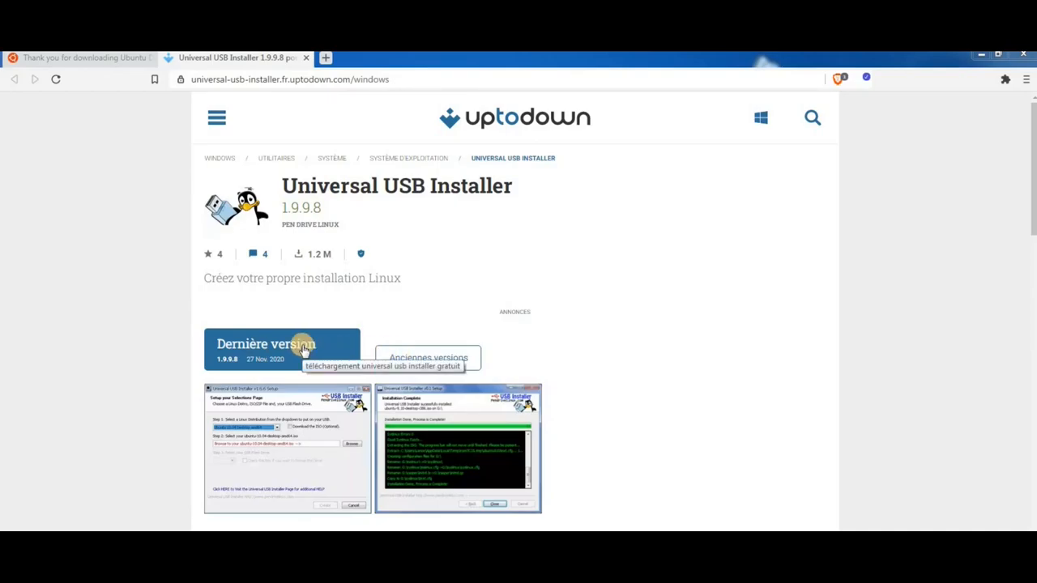
pyautogui.click(282, 349)
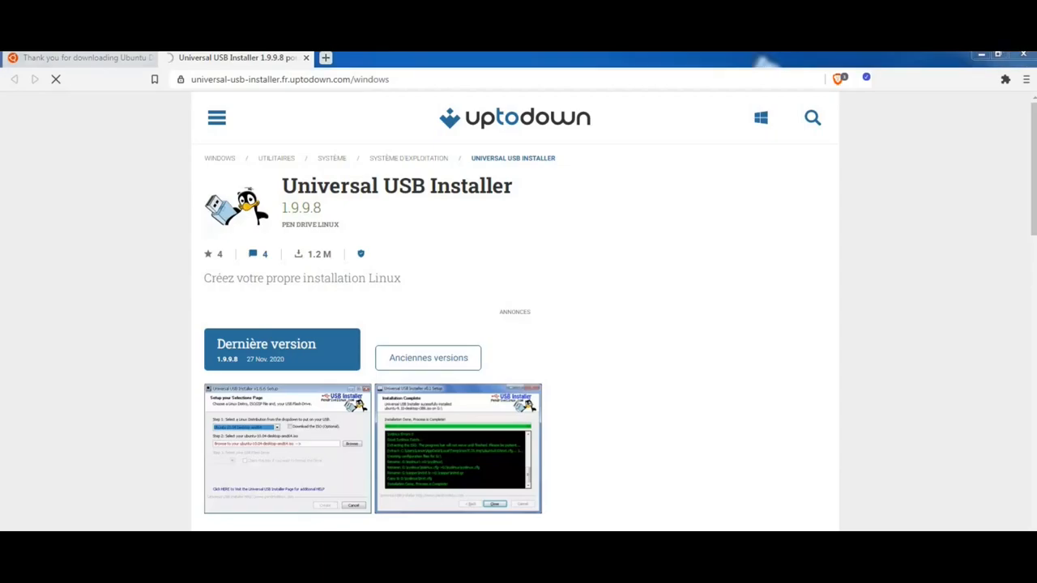
pyautogui.click(281, 349)
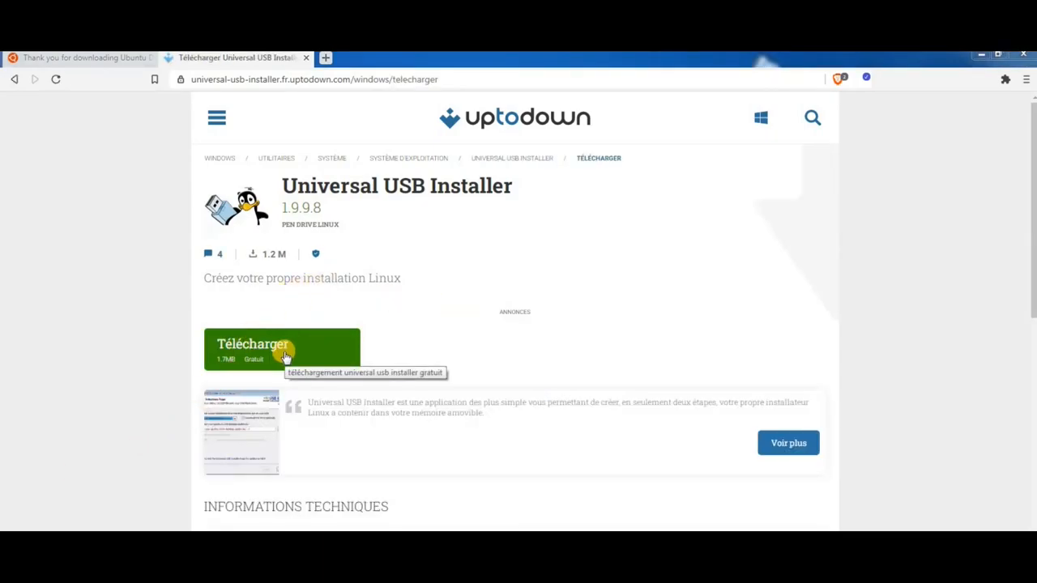
pyautogui.click(282, 348)
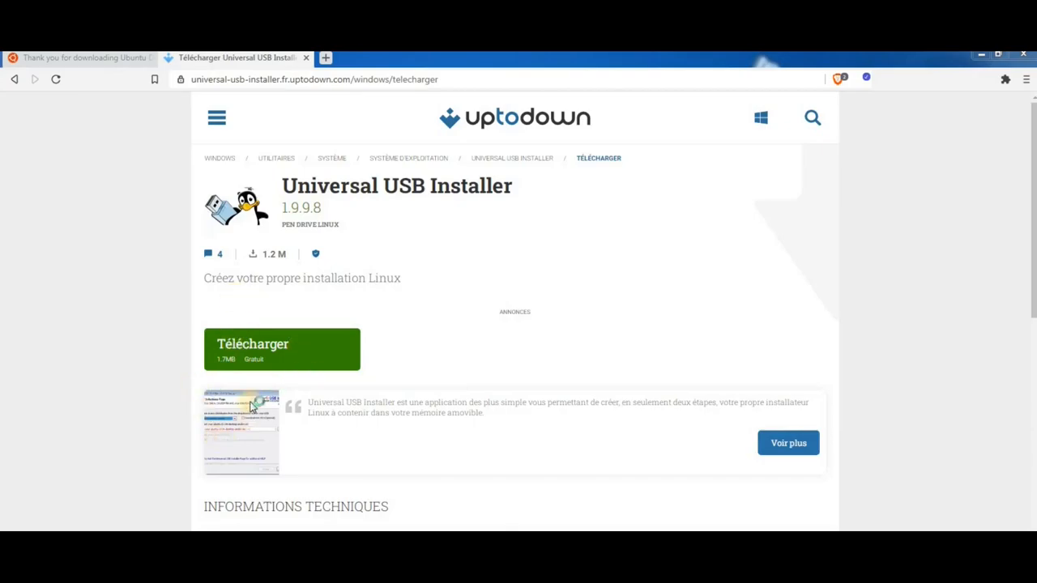
pyautogui.click(281, 348)
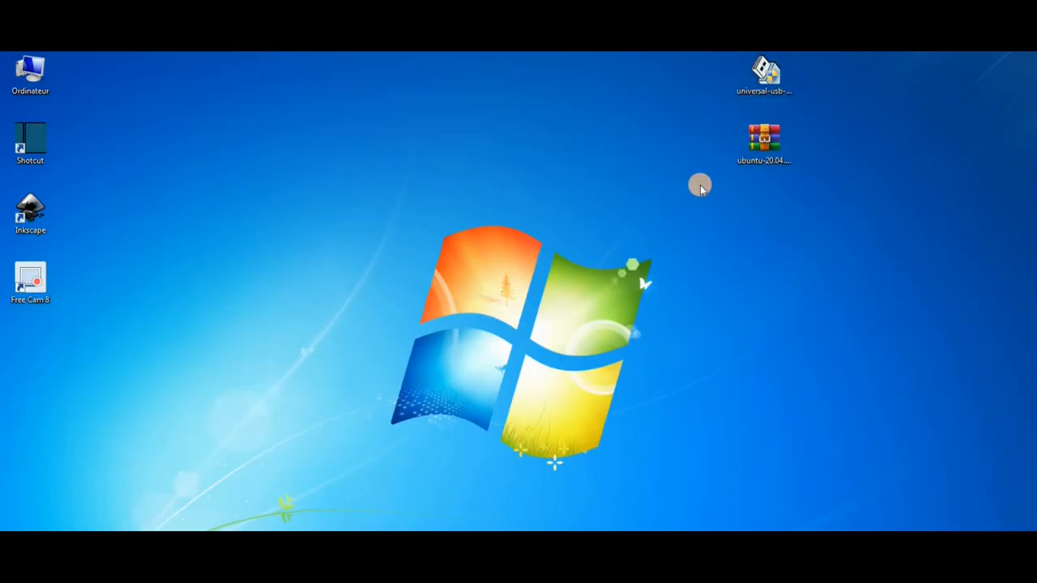
pyautogui.moveTo(763, 73)
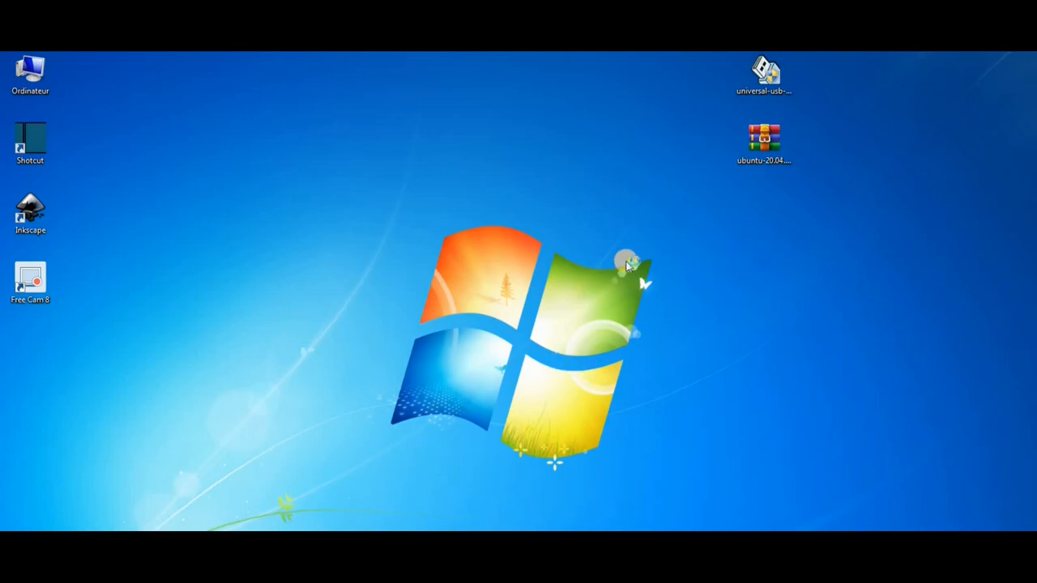
# Launch the downloaded universal-usb-installer and accept its license agreement.
pyautogui.doubleClick(762, 71)
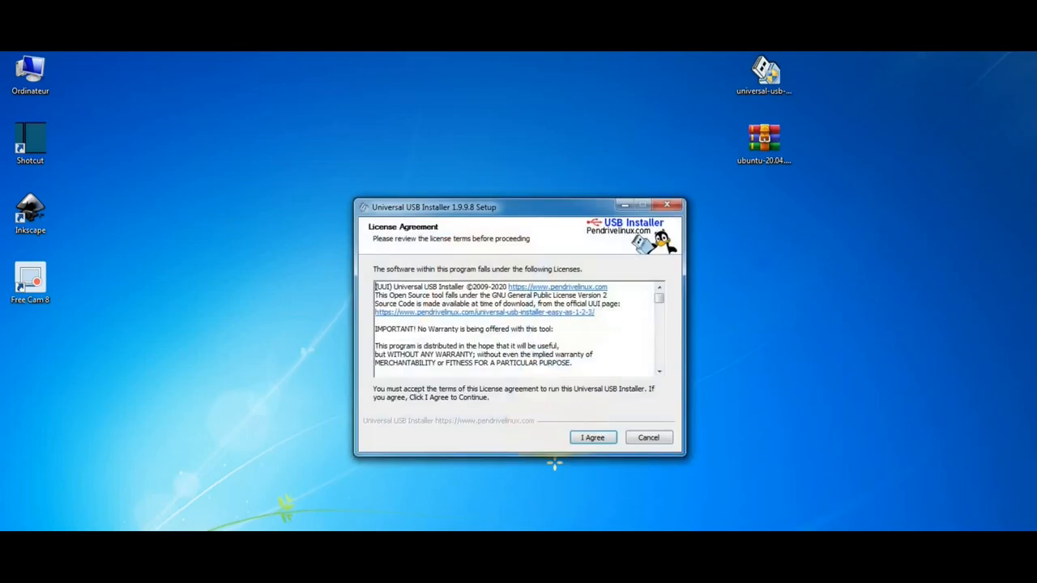
pyautogui.click(592, 437)
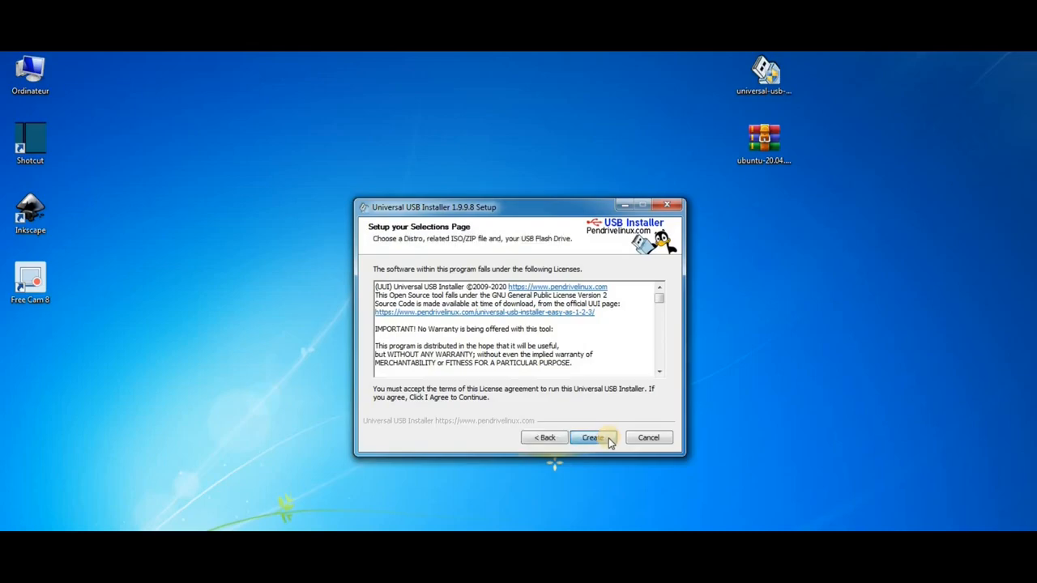
pyautogui.click(592, 437)
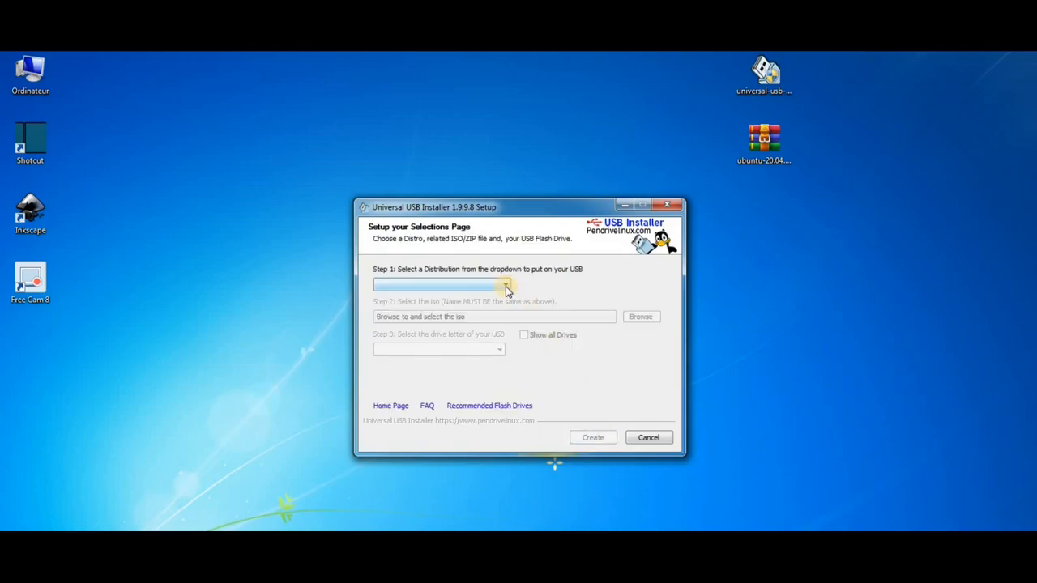
# Choose Ubuntu 20+ from the Step 1 distribution list.
pyautogui.click(502, 284)
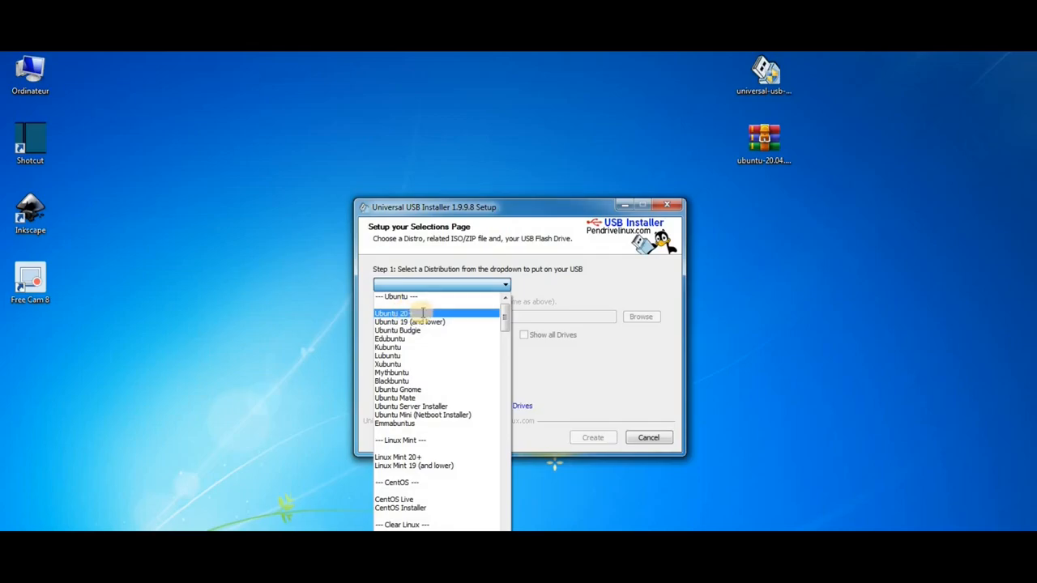
pyautogui.click(392, 313)
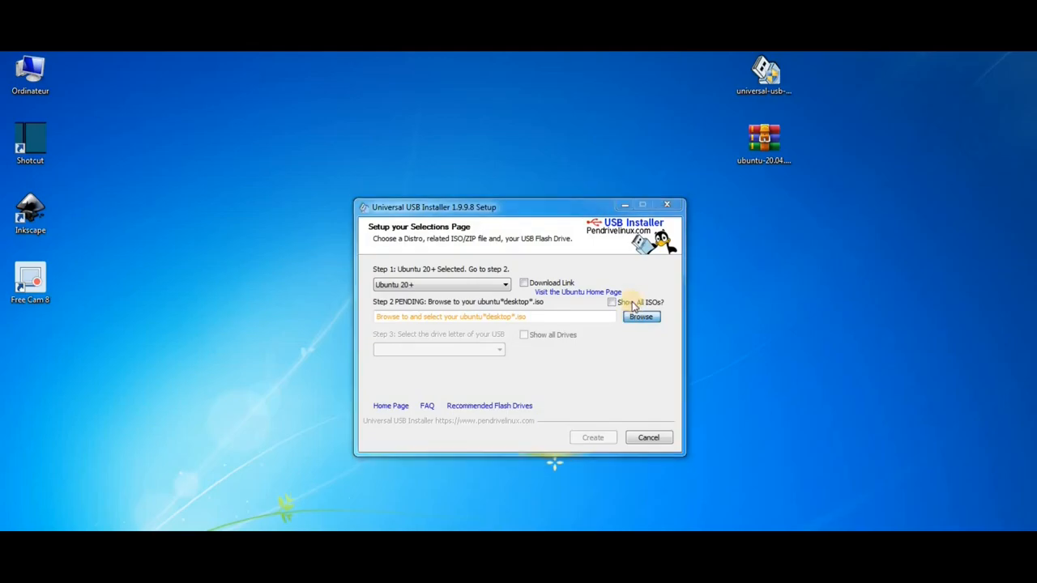
pyautogui.click(763, 142)
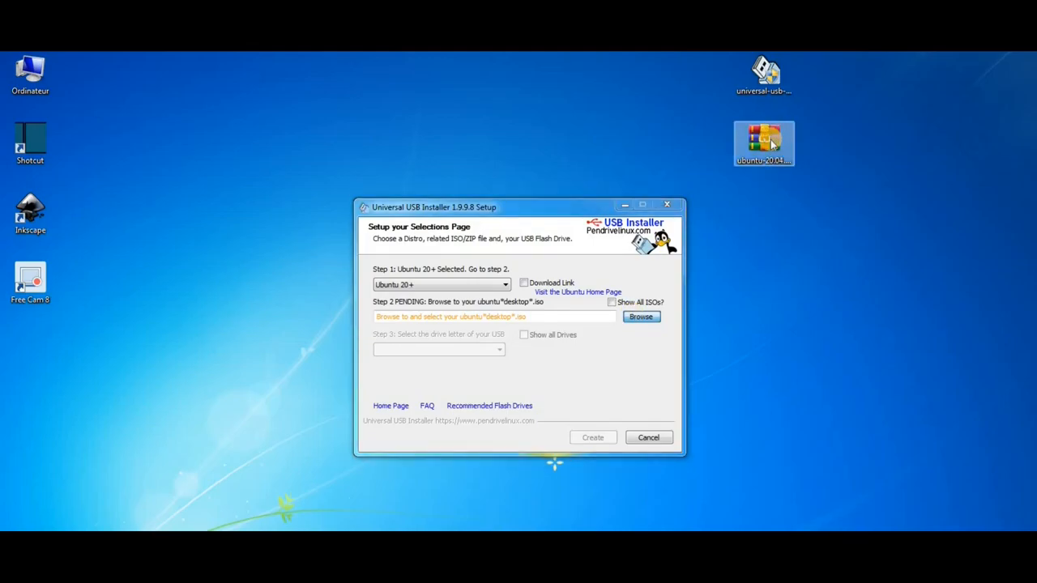
# Select ubuntu-20.04.1-desktop-amd64.iso from the desktop as the source ISO.
pyautogui.click(641, 316)
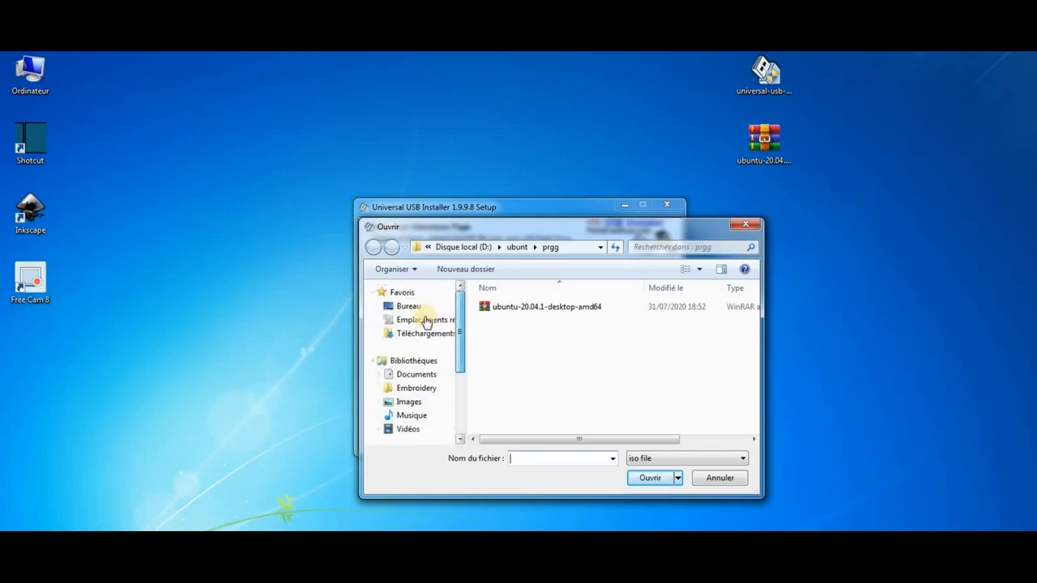
pyautogui.click(408, 306)
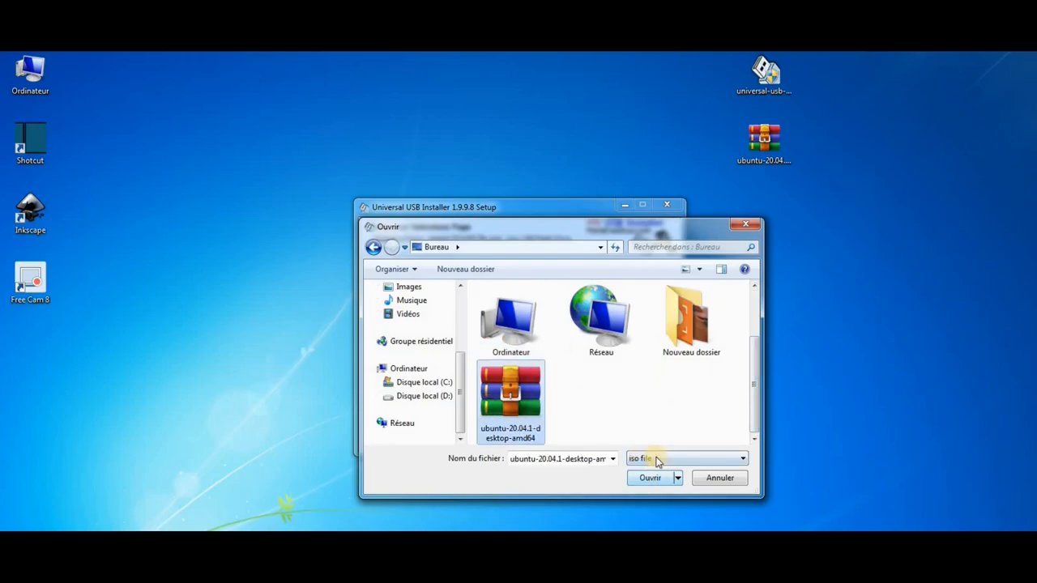
pyautogui.click(649, 477)
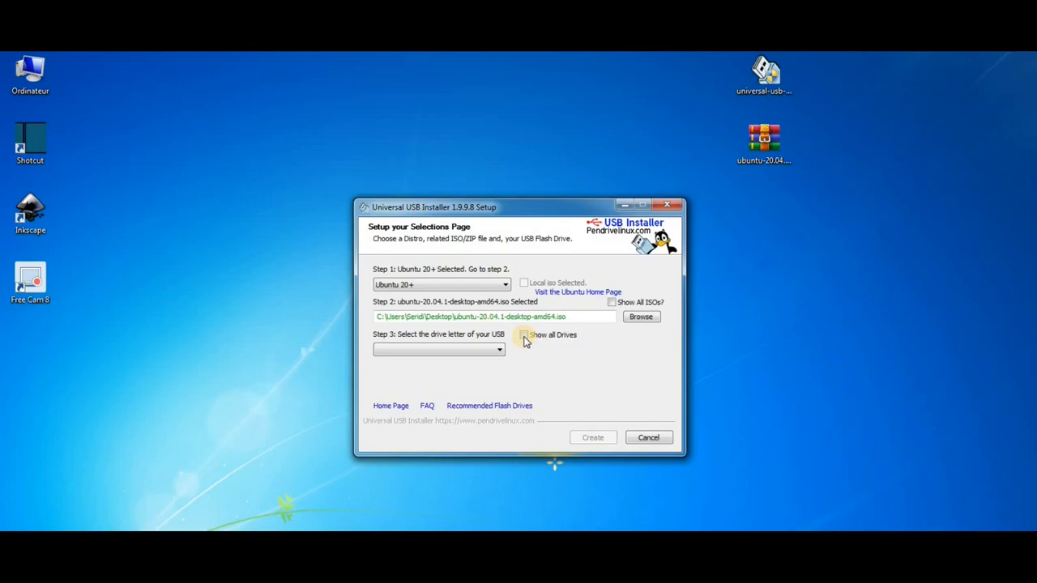
# Enable Show all Drives and pick F:\ (Disk 1) UUI 93GB NTFS as target.
pyautogui.click(524, 335)
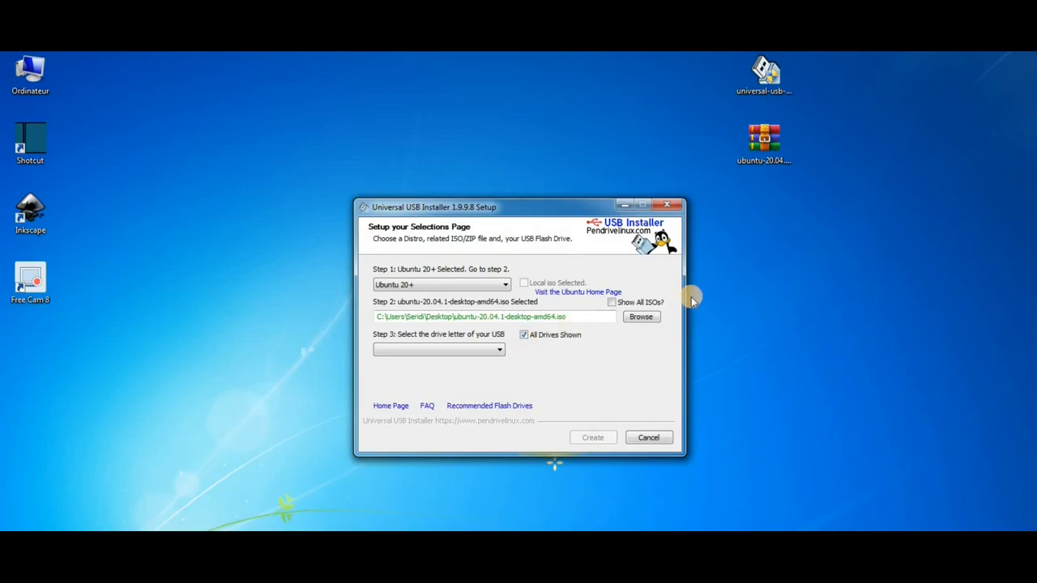
pyautogui.click(524, 335)
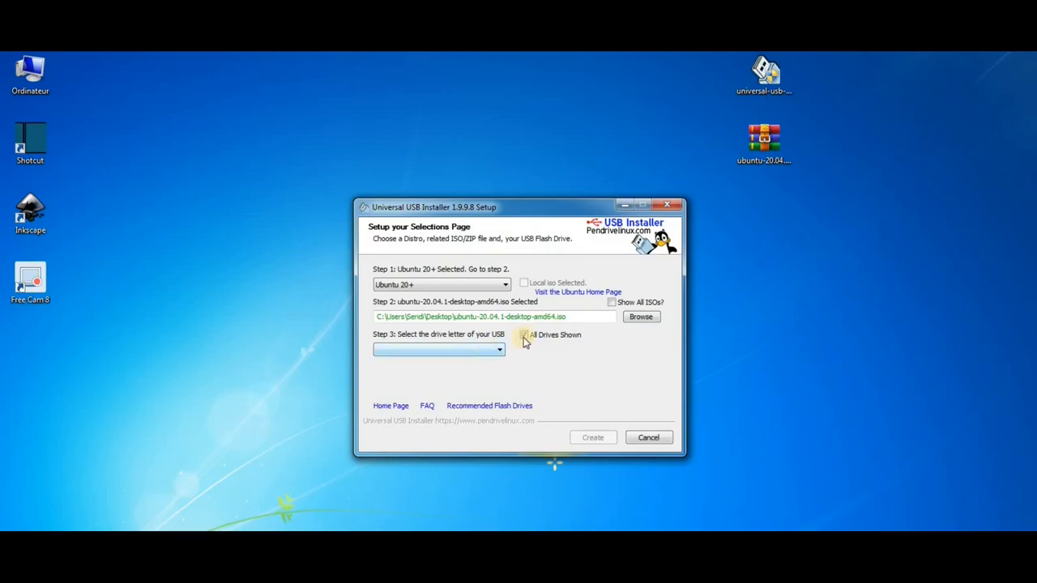
pyautogui.click(524, 334)
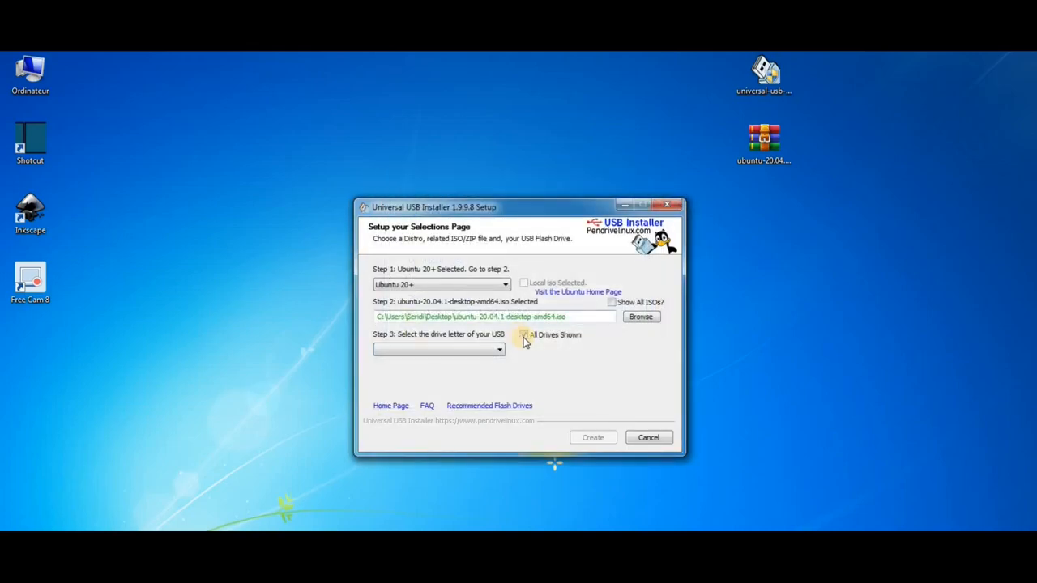
pyautogui.click(524, 335)
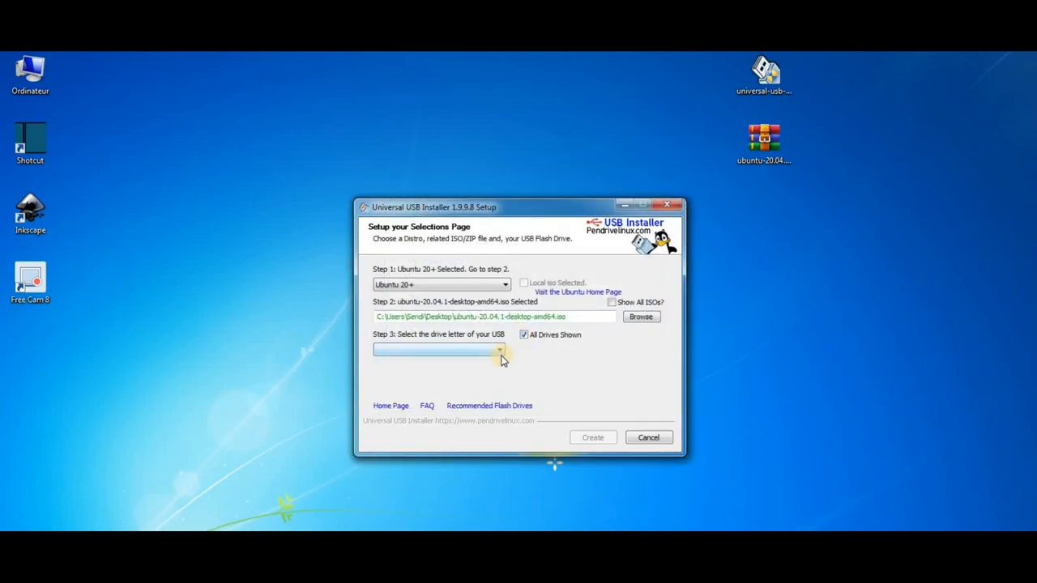
pyautogui.click(499, 349)
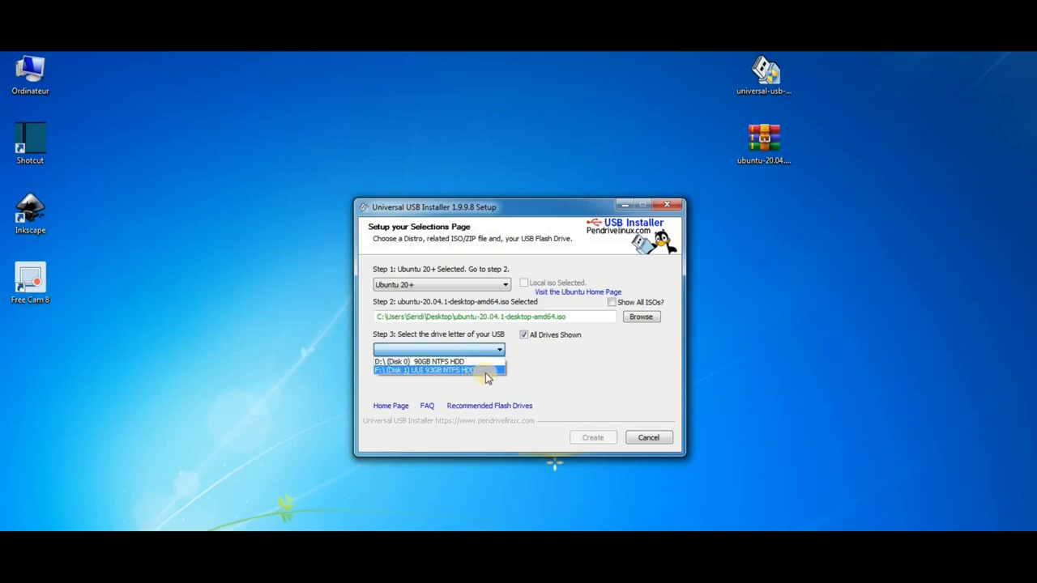
pyautogui.click(437, 370)
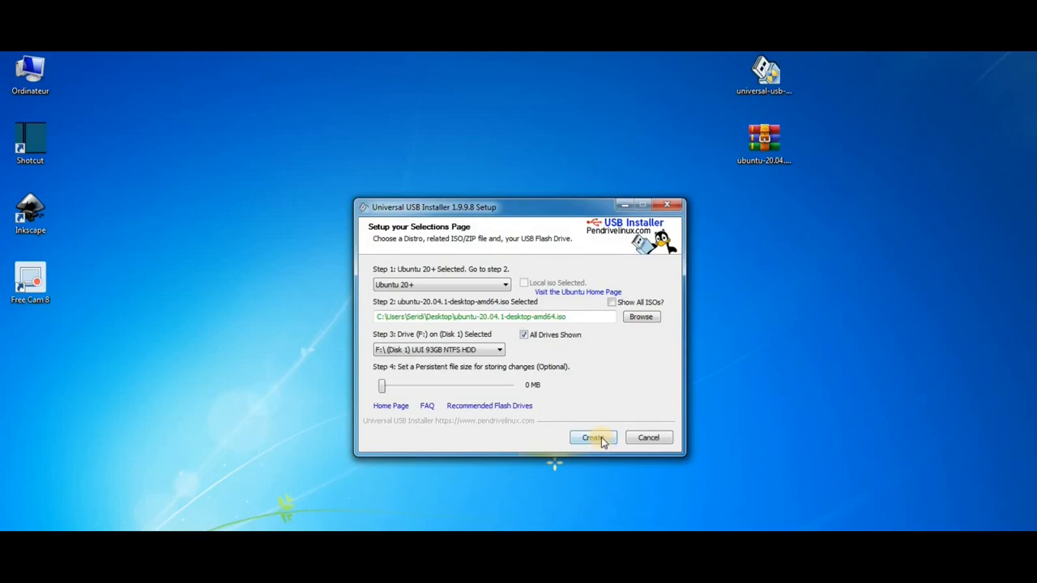
# Start creating the bootable Ubuntu USB on drive F:.
pyautogui.click(593, 437)
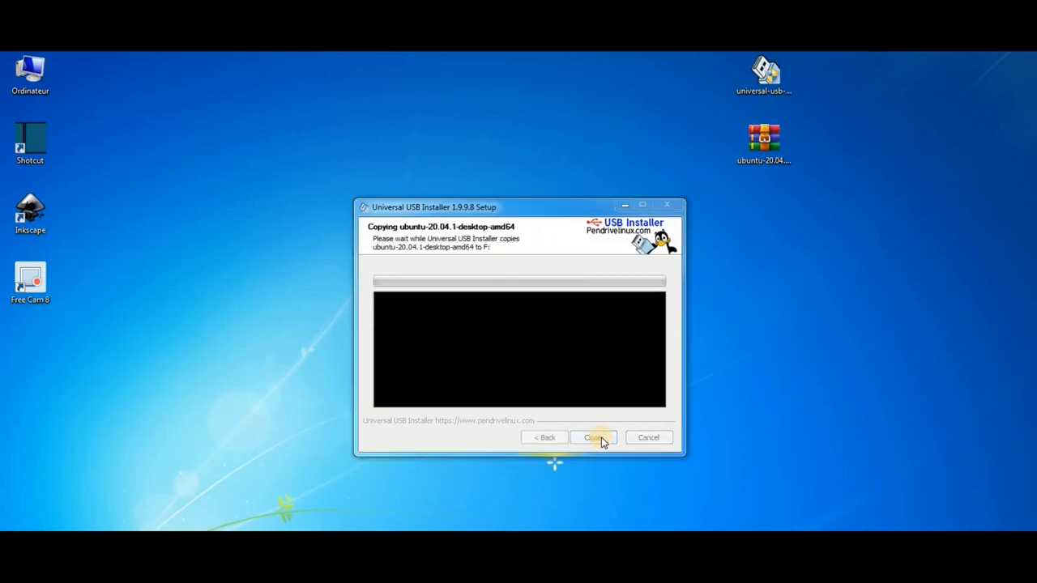
pyautogui.click(593, 437)
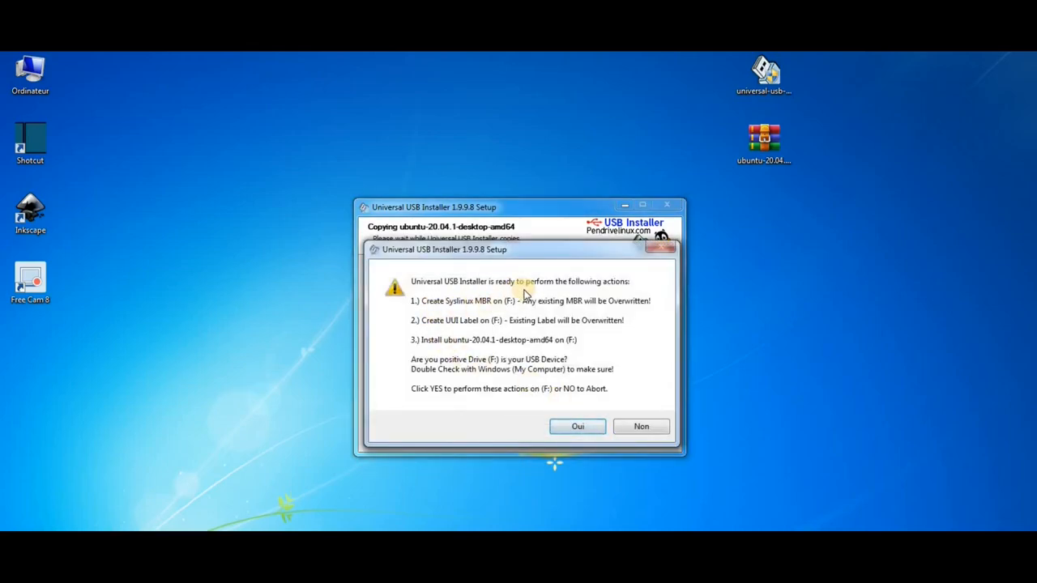